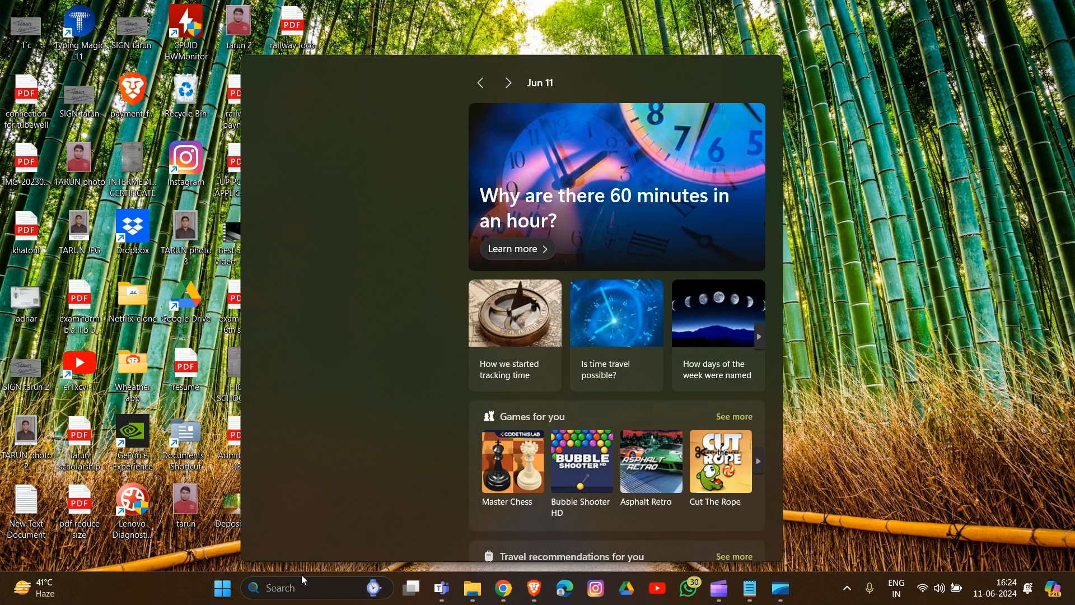
Step: Search 'cp' and open Control Panel showing all items as large icons
text(cp)
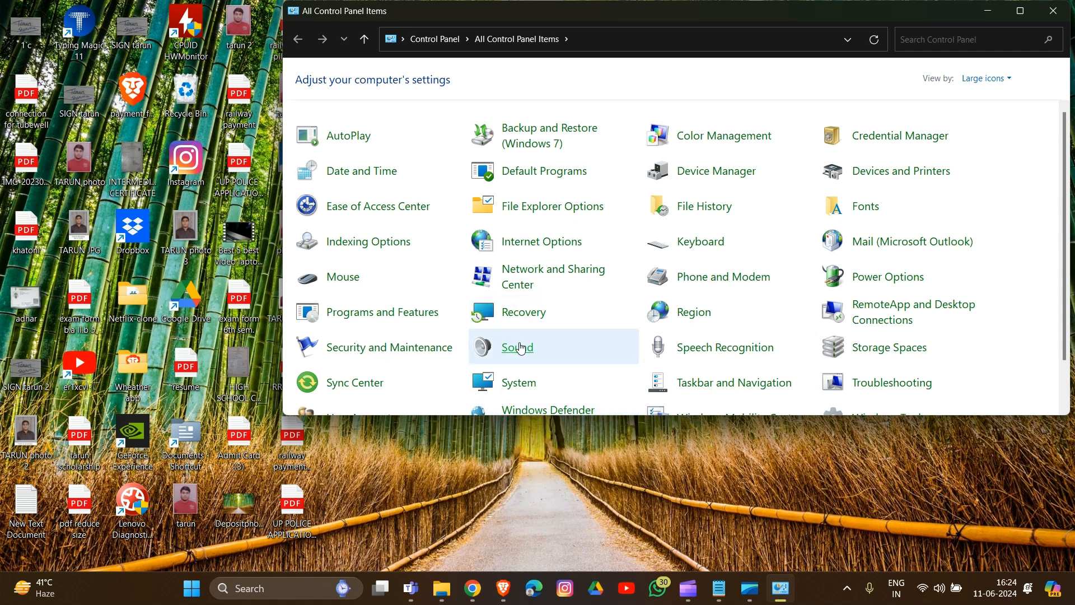
Step: Open Sound and verify Speakers (Realtek) is the default playback device
click(516, 348)
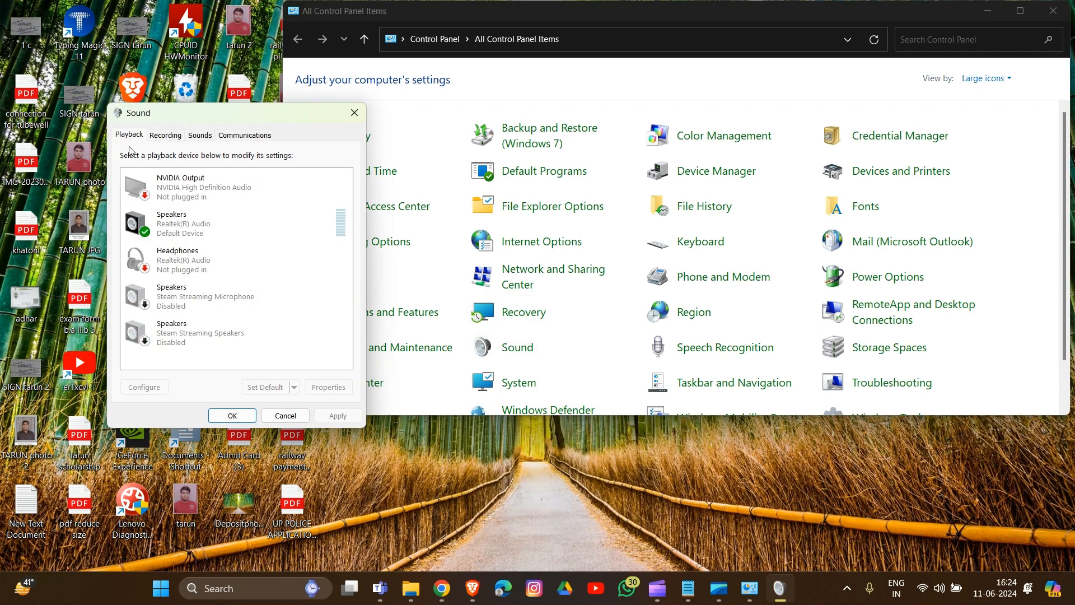
click(183, 222)
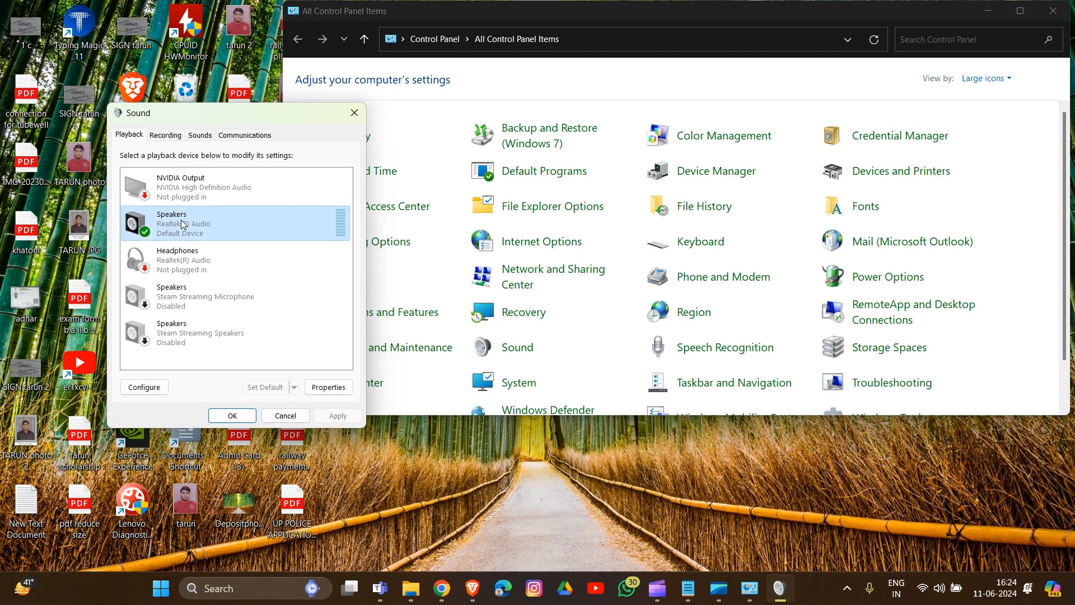
right_click(182, 223)
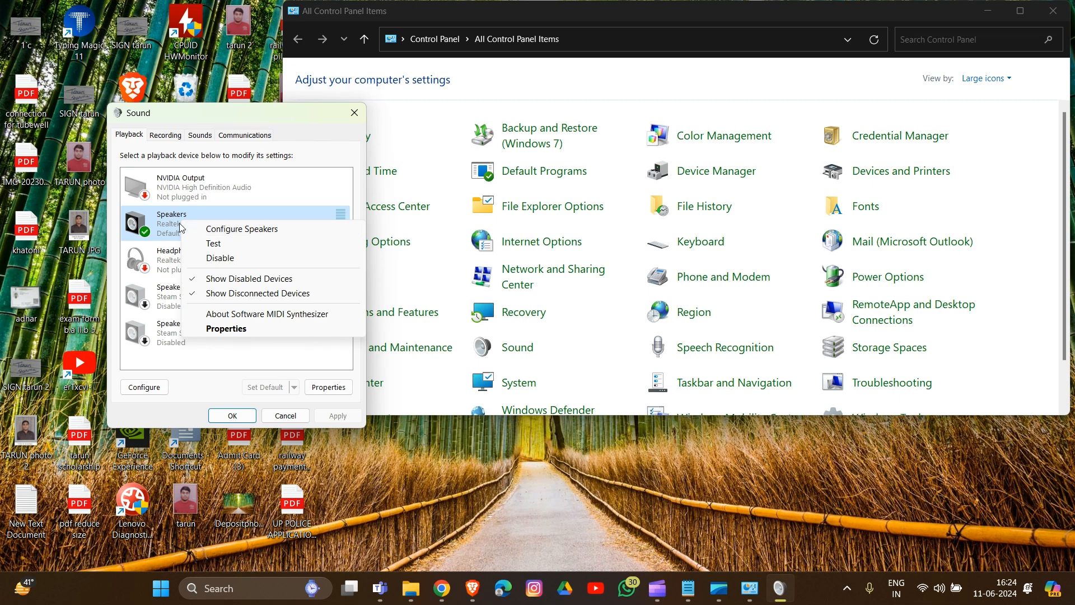
mouse_move(247, 289)
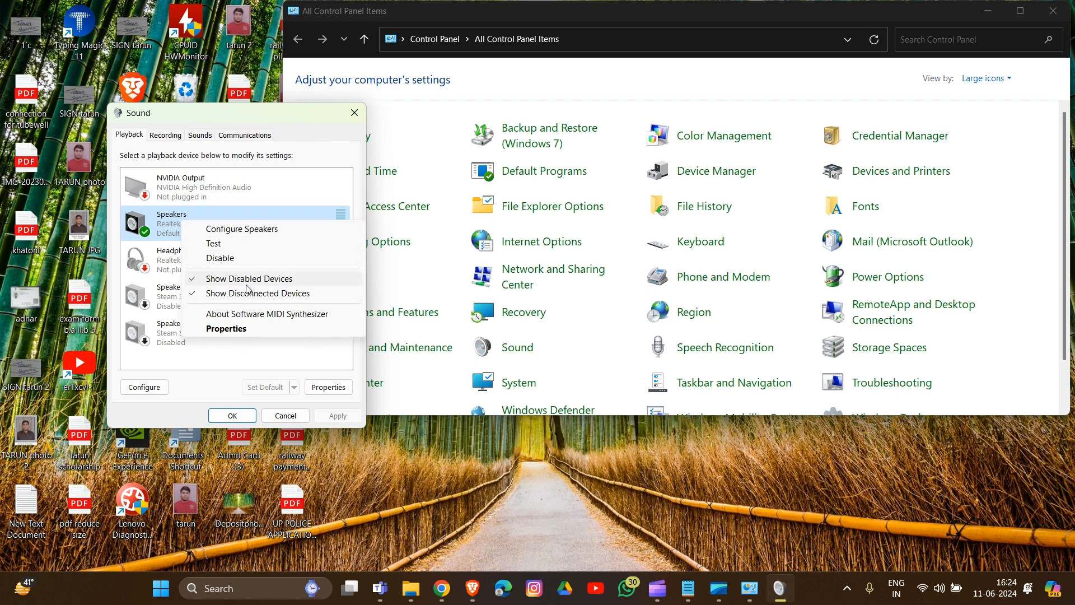
mouse_move(225, 329)
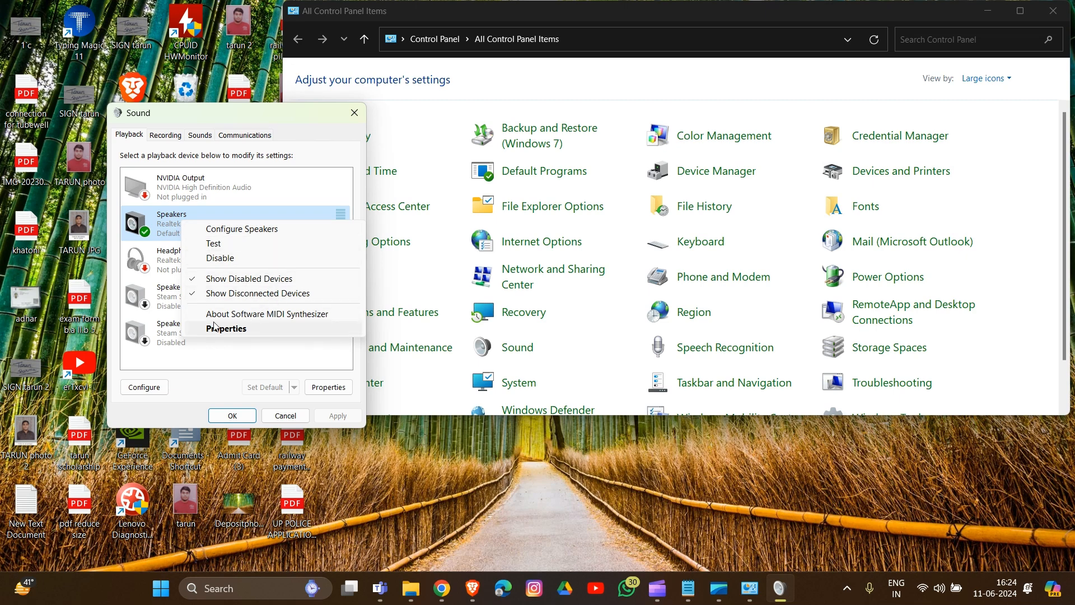
click(131, 240)
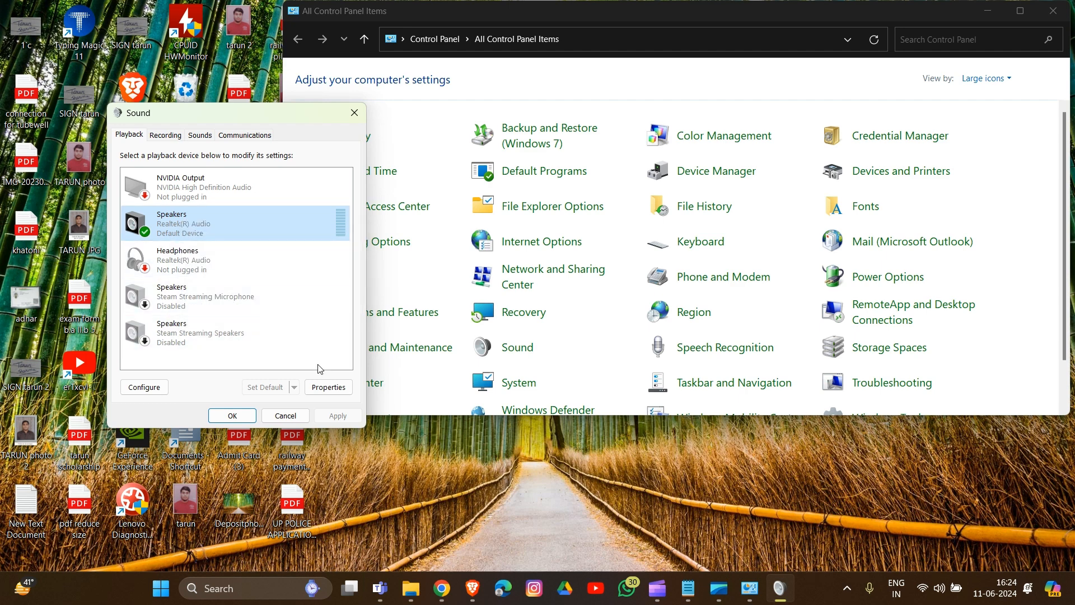
Step: Confirm 'Enable audio enhancements' is unchecked in the Realtek Speakers' Advanced properties and save
click(327, 387)
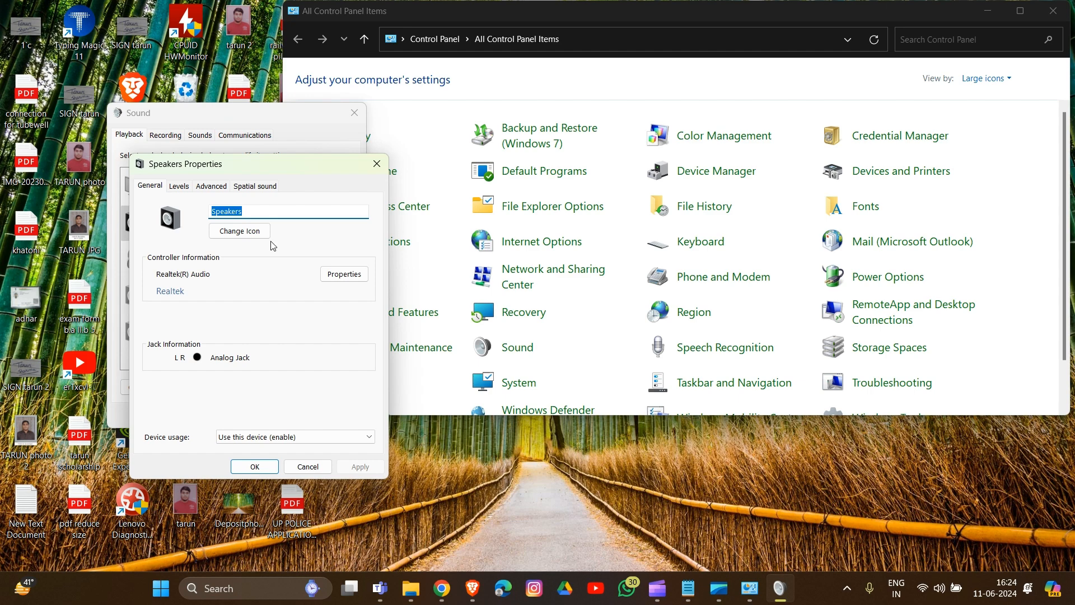
click(210, 185)
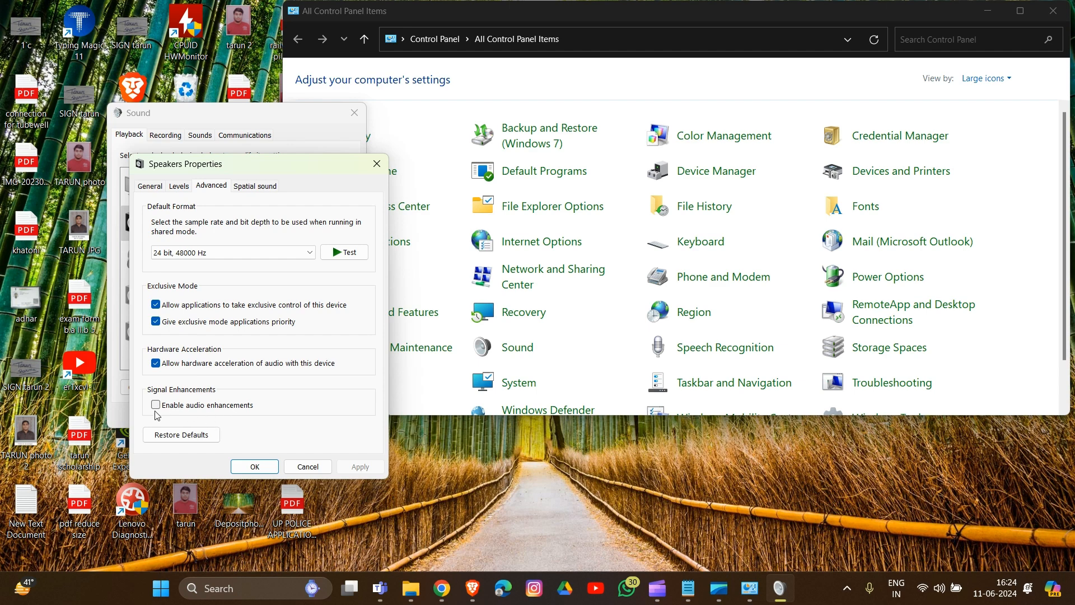
mouse_move(160, 415)
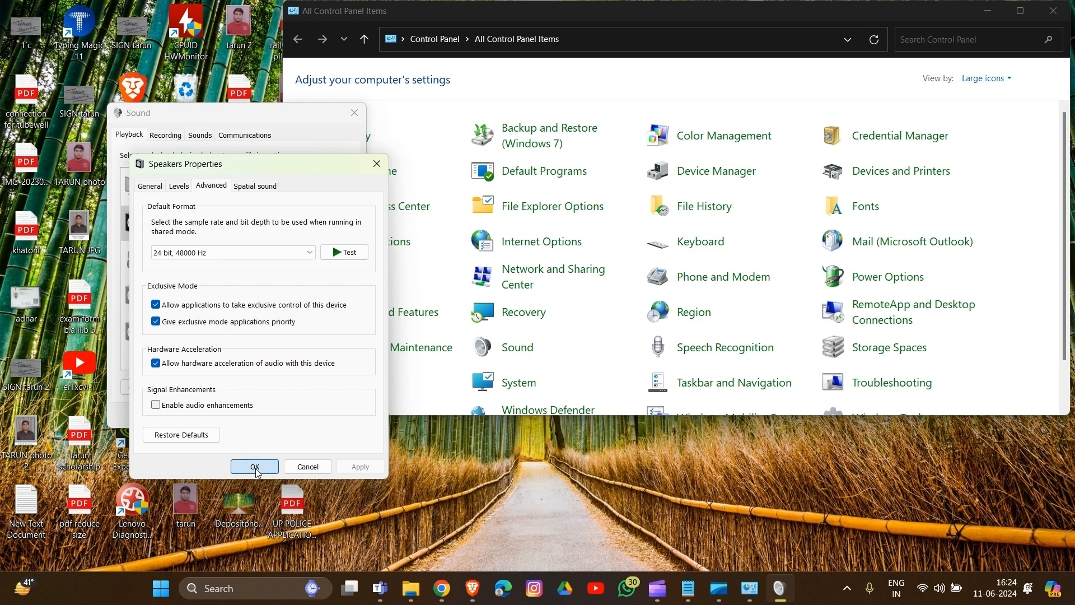
click(254, 467)
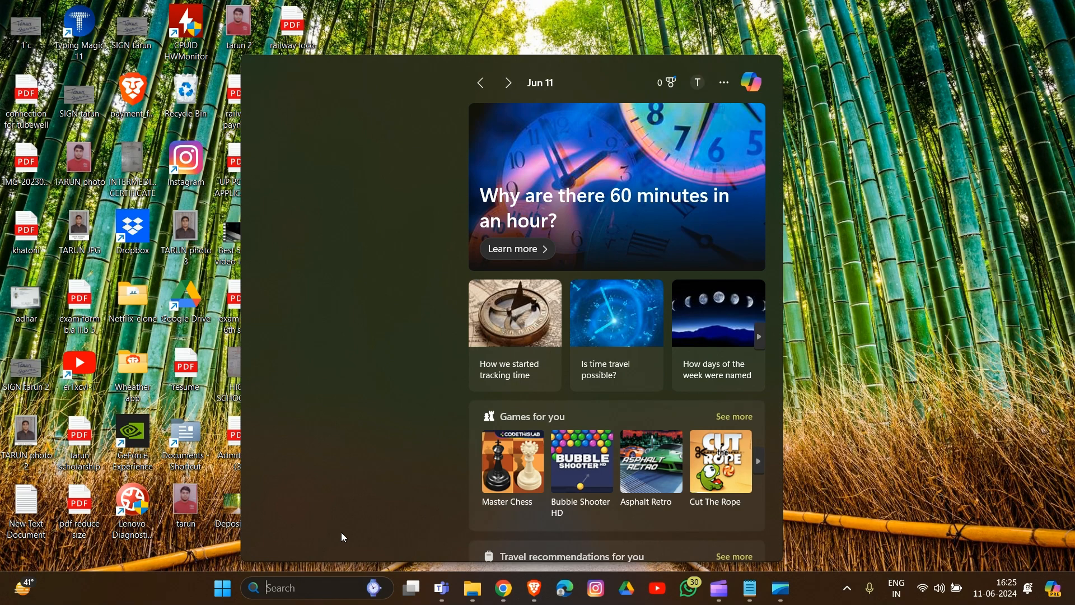
Step: Search for 'device Manager' and launch Device Manager
click(315, 588)
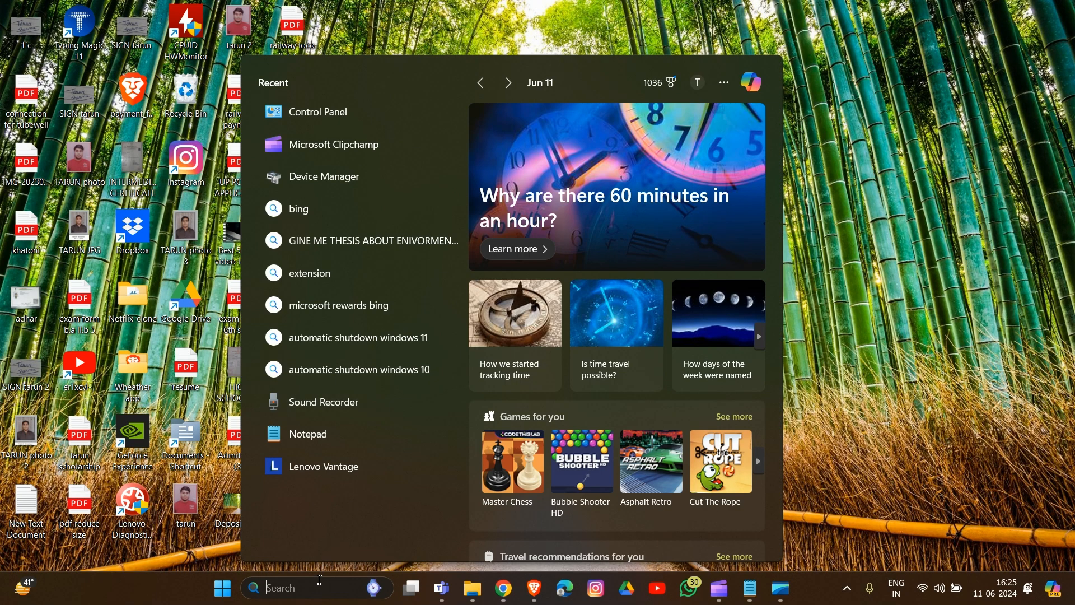
text(device Manager)
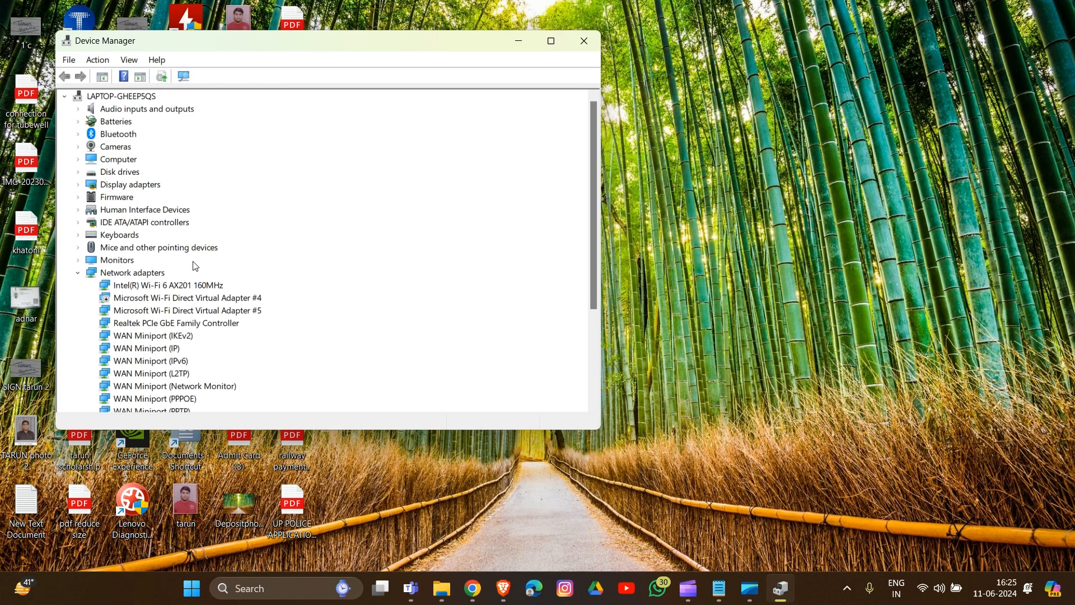
Step: Under Sound, video and game controllers, confirm Realtek(R) Audio already has the best driver
scroll(down, 3)
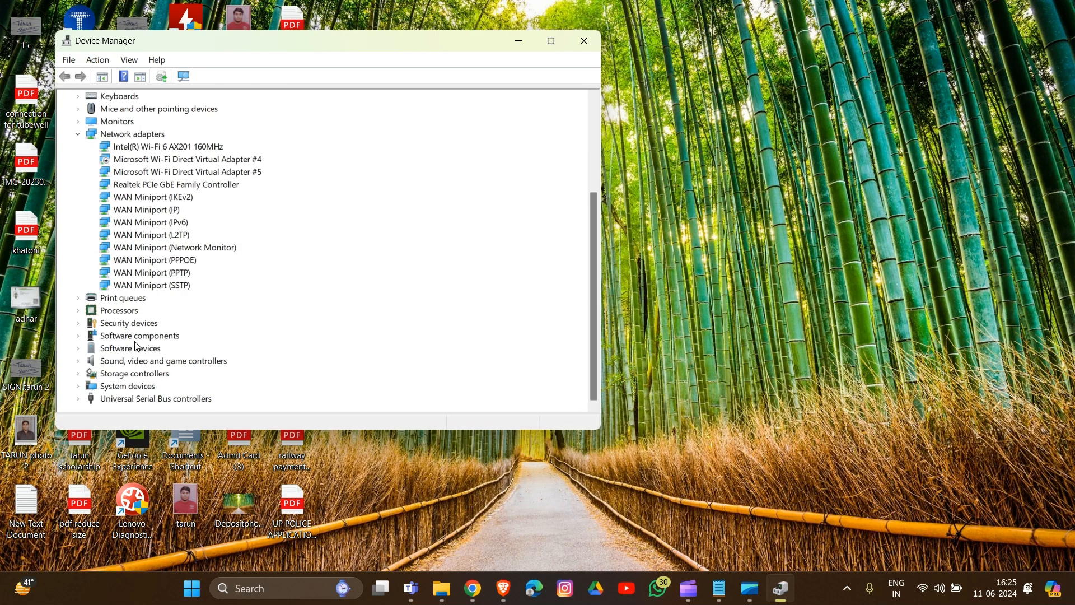
mouse_move(155, 363)
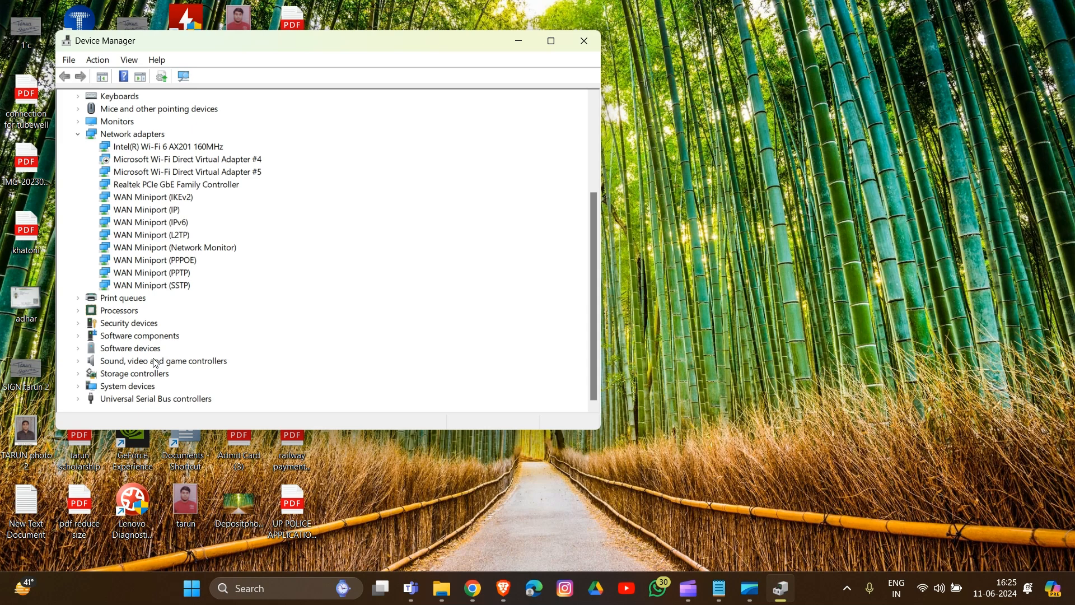
click(163, 360)
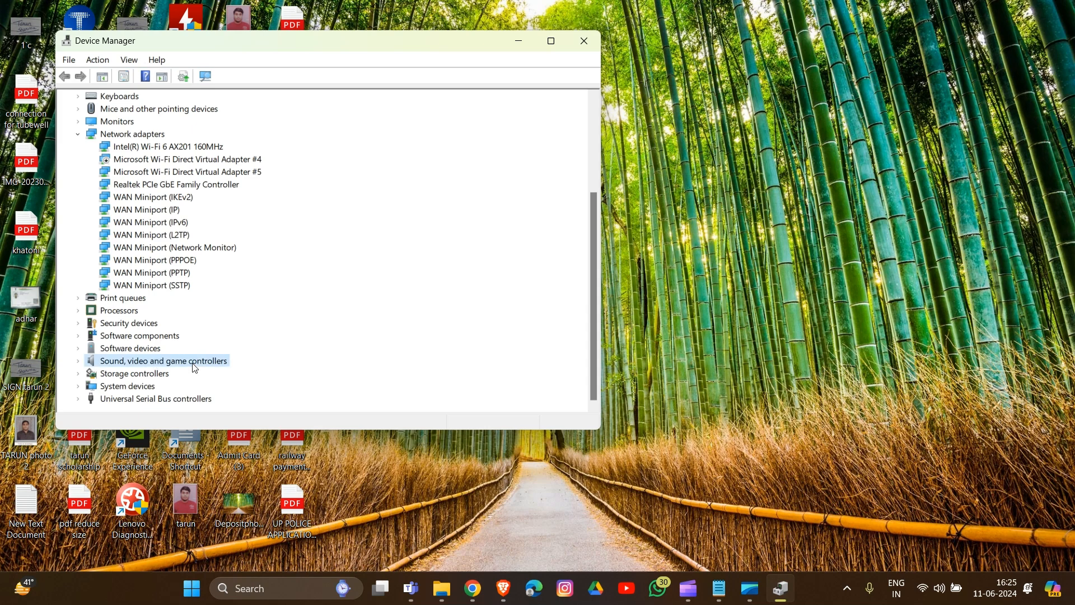
click(163, 360)
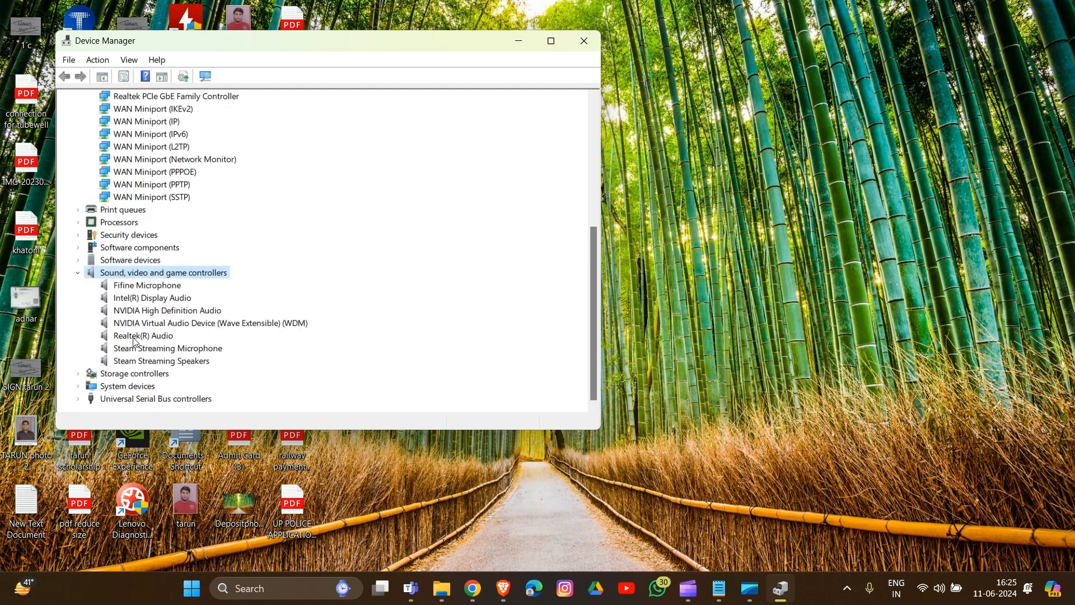
click(143, 335)
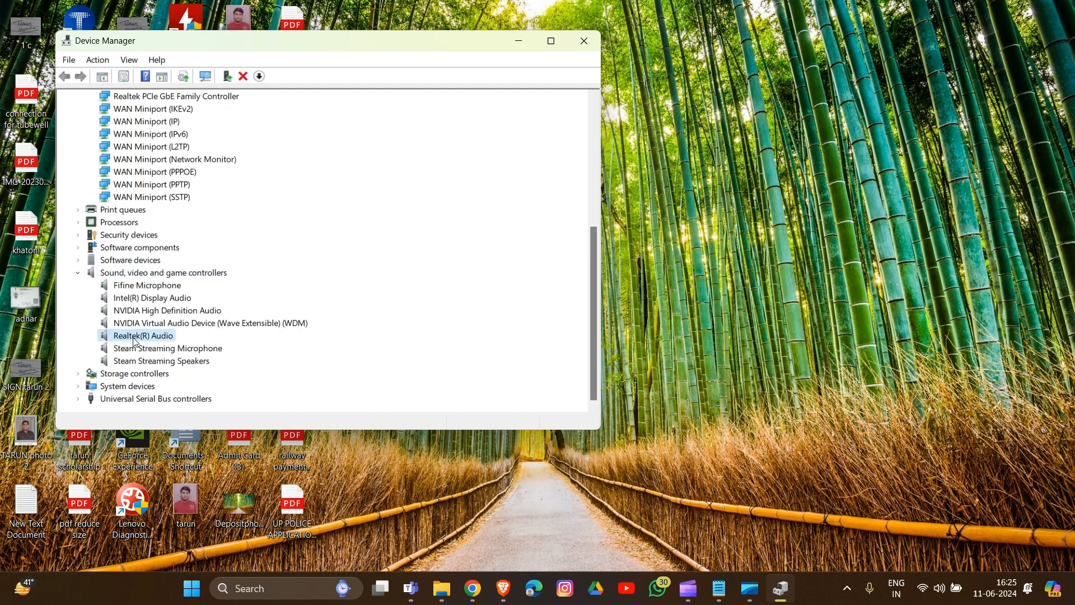
click(143, 335)
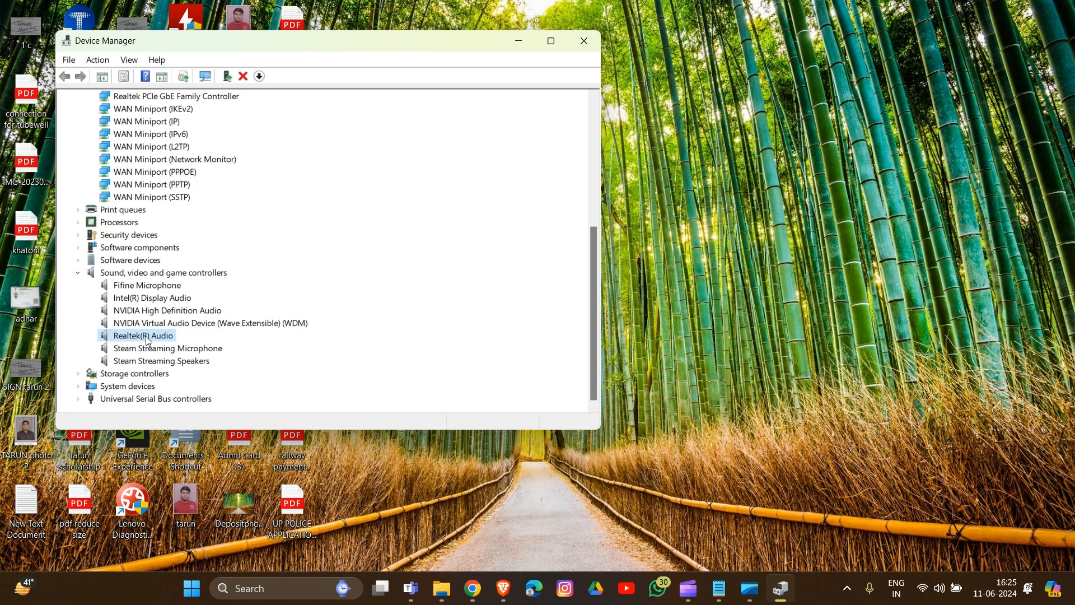
right_click(143, 335)
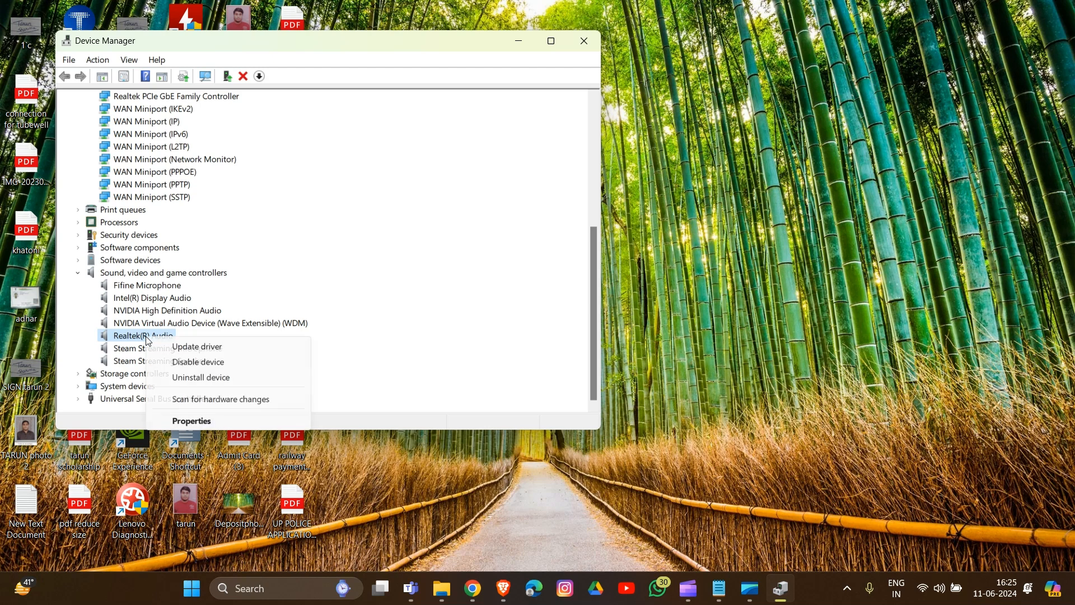
mouse_move(197, 346)
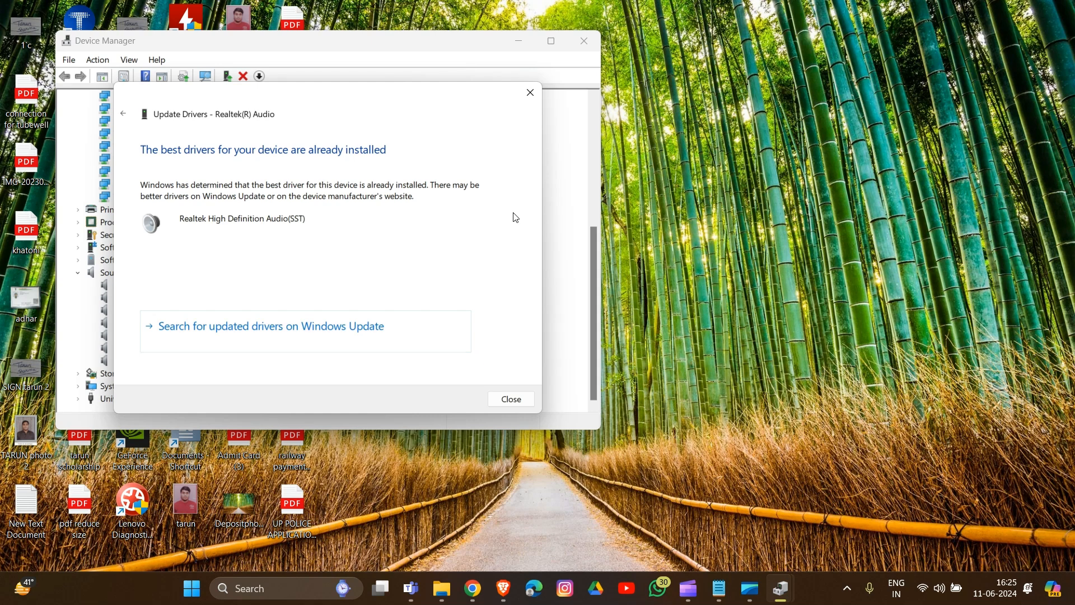
click(510, 398)
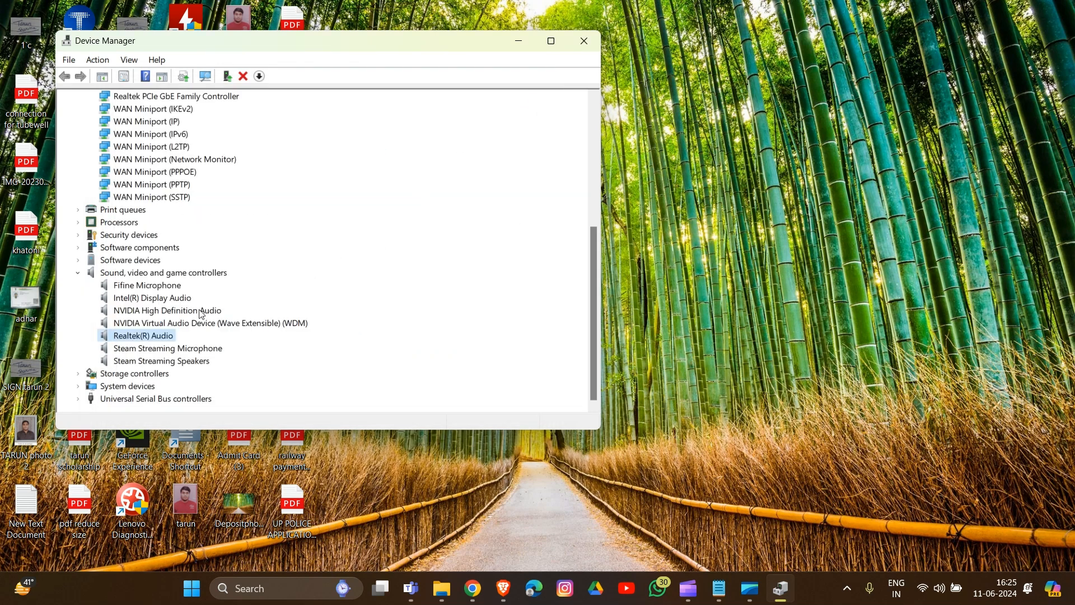
Step: Start uninstalling Realtek(R) Audio, then cancel so the device stays installed
right_click(143, 335)
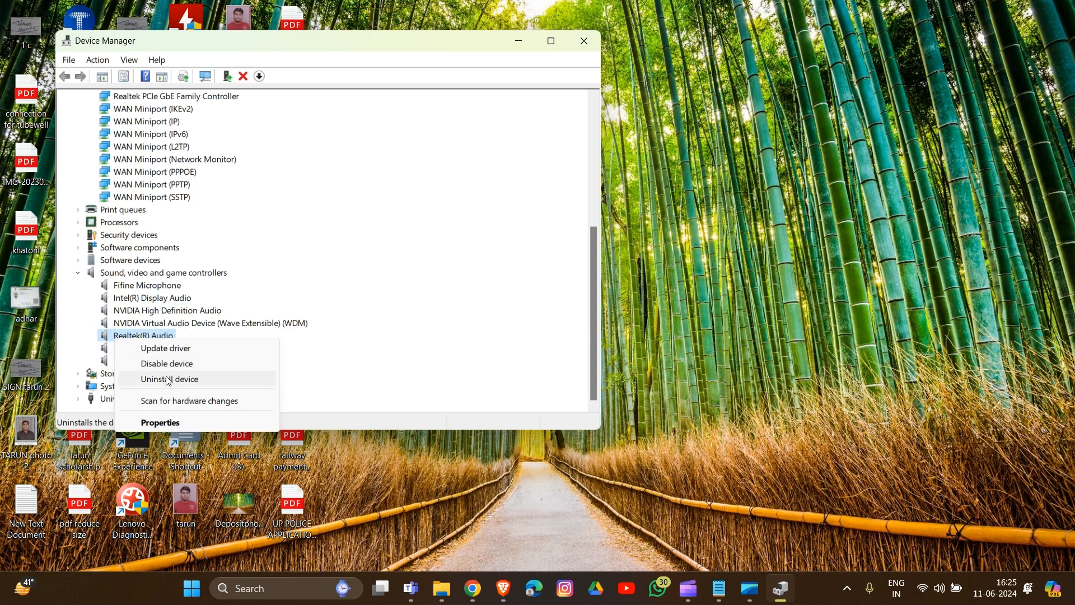
click(168, 379)
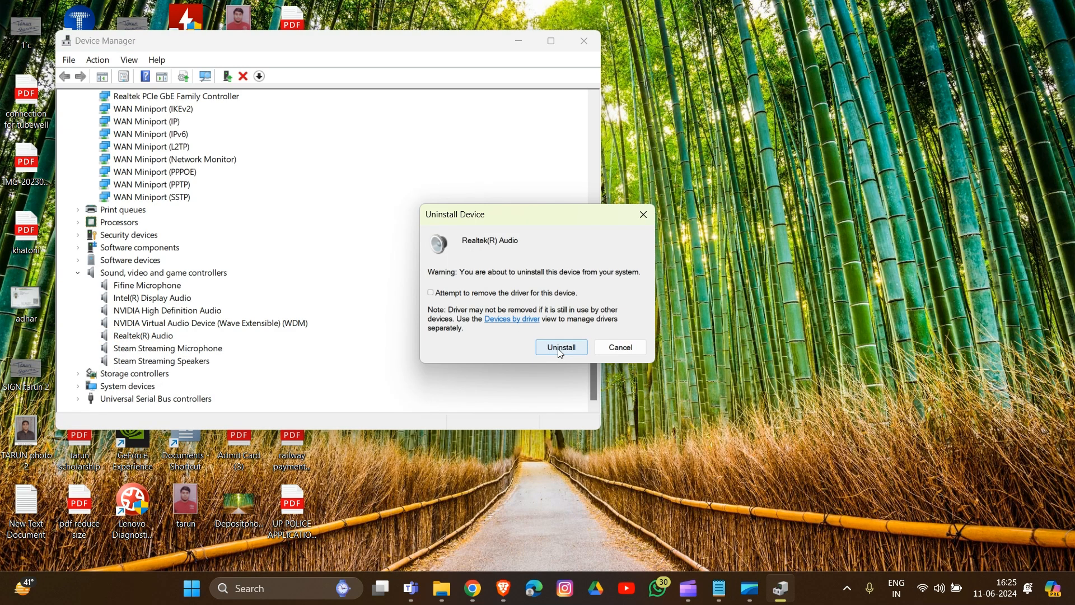
mouse_move(618, 347)
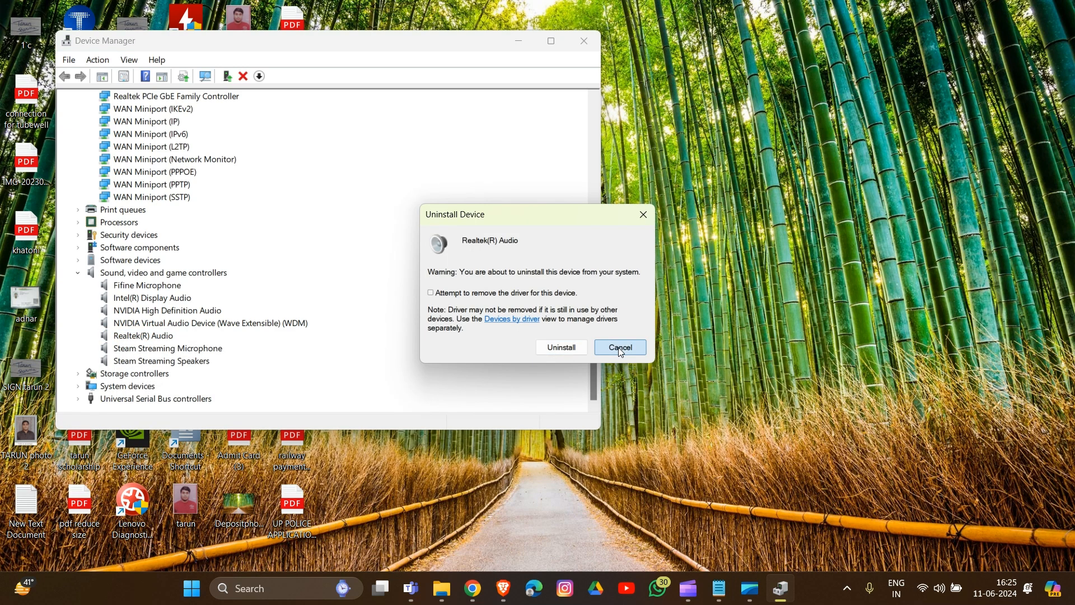
click(618, 347)
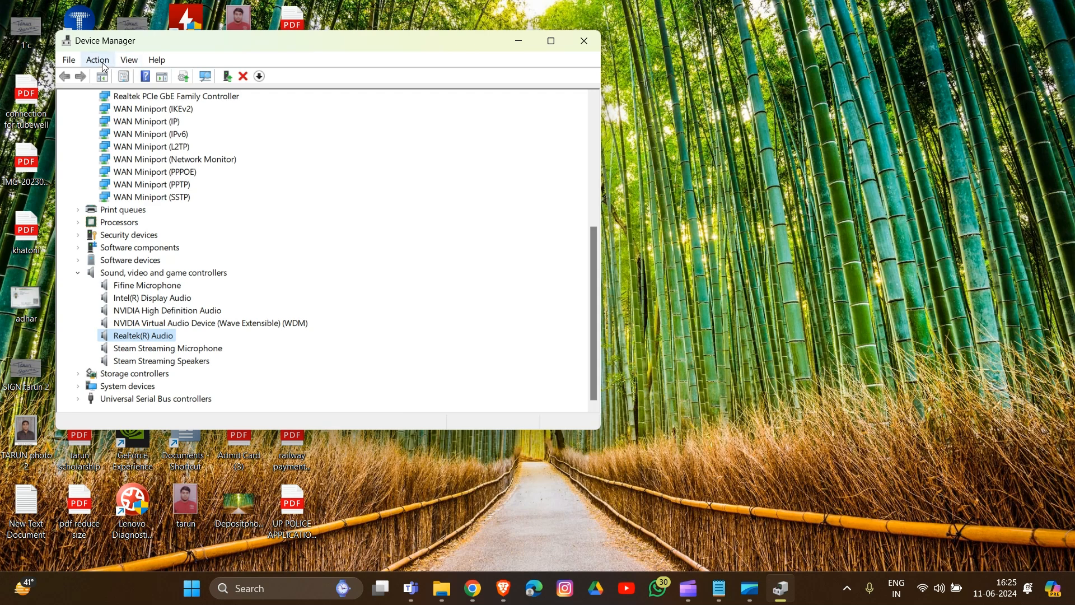
Step: Rerun the automatic driver search for Realtek(R) Audio, then close Device Manager
click(97, 60)
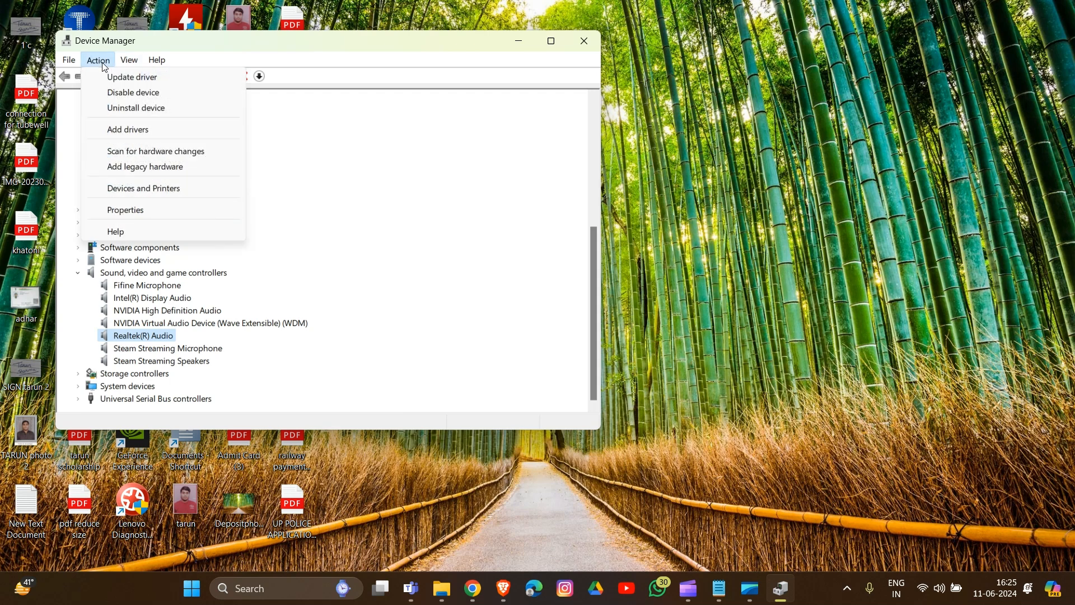
mouse_move(131, 77)
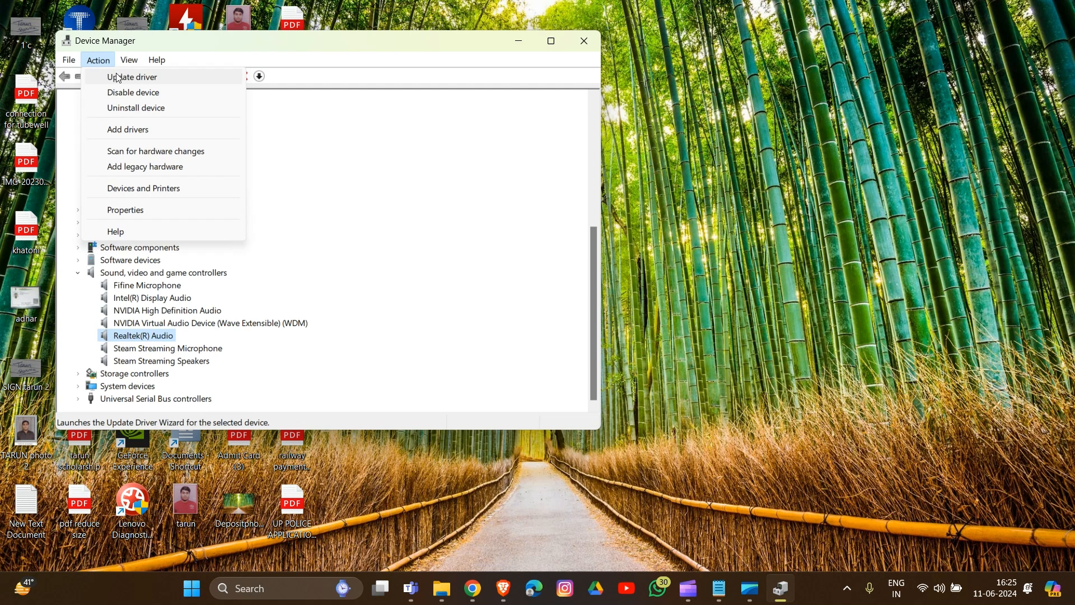
click(132, 77)
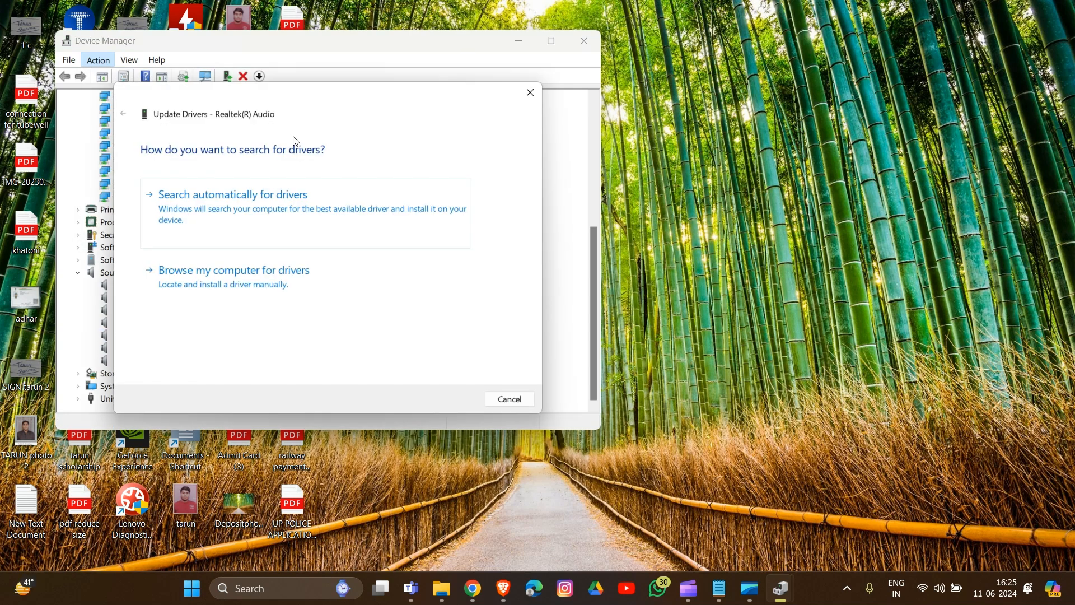
click(232, 195)
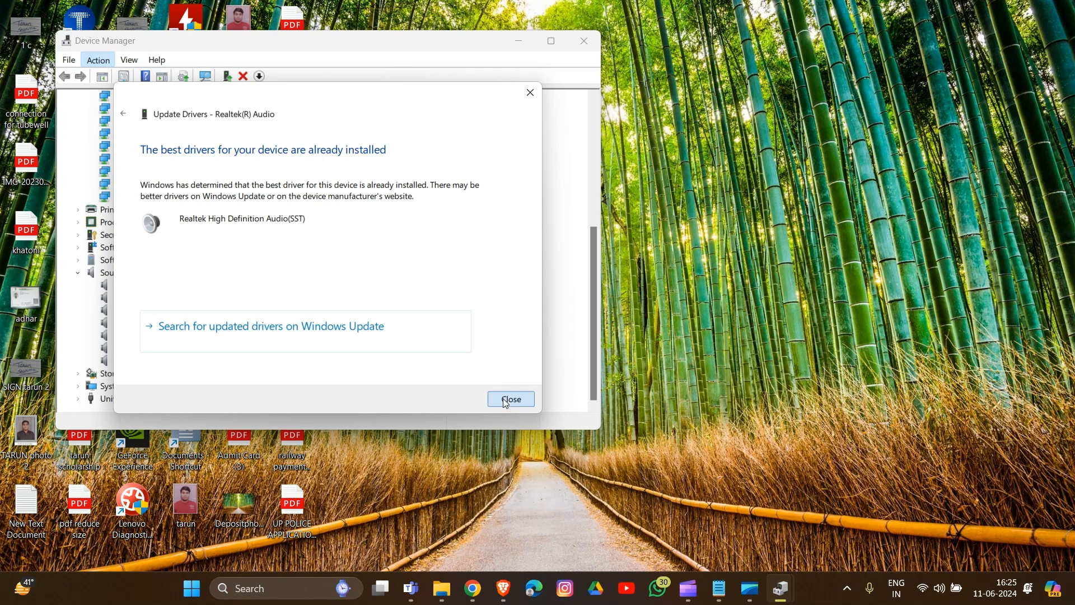
click(510, 400)
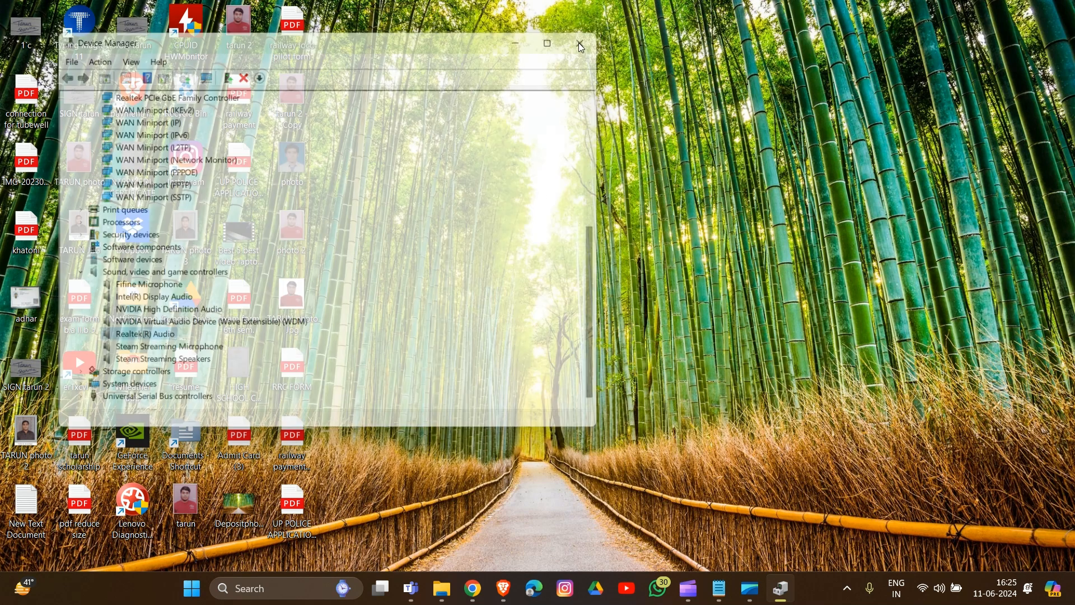
click(578, 43)
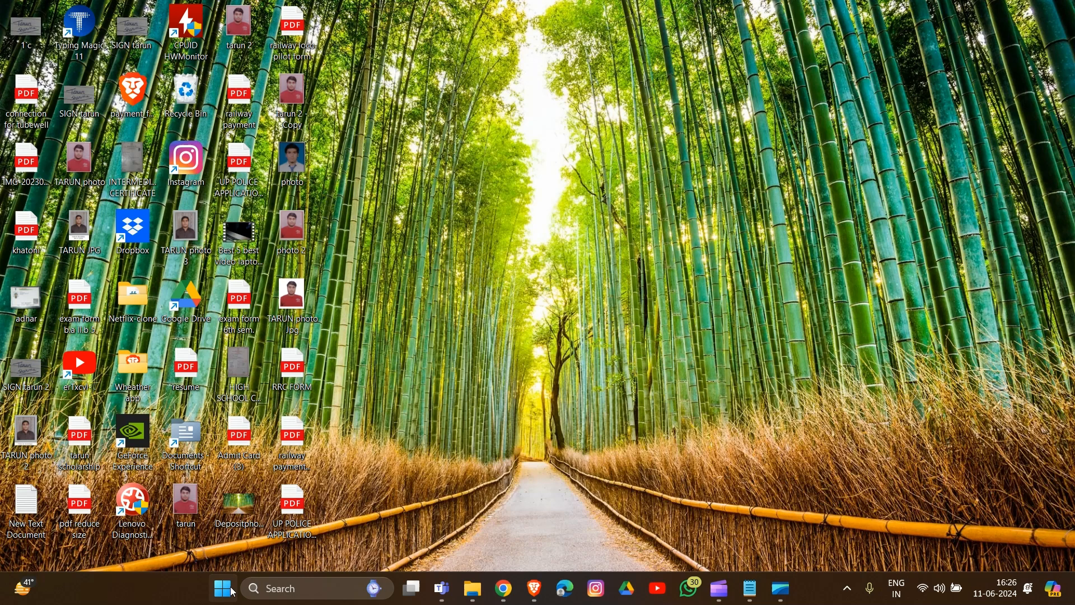
mouse_move(259, 587)
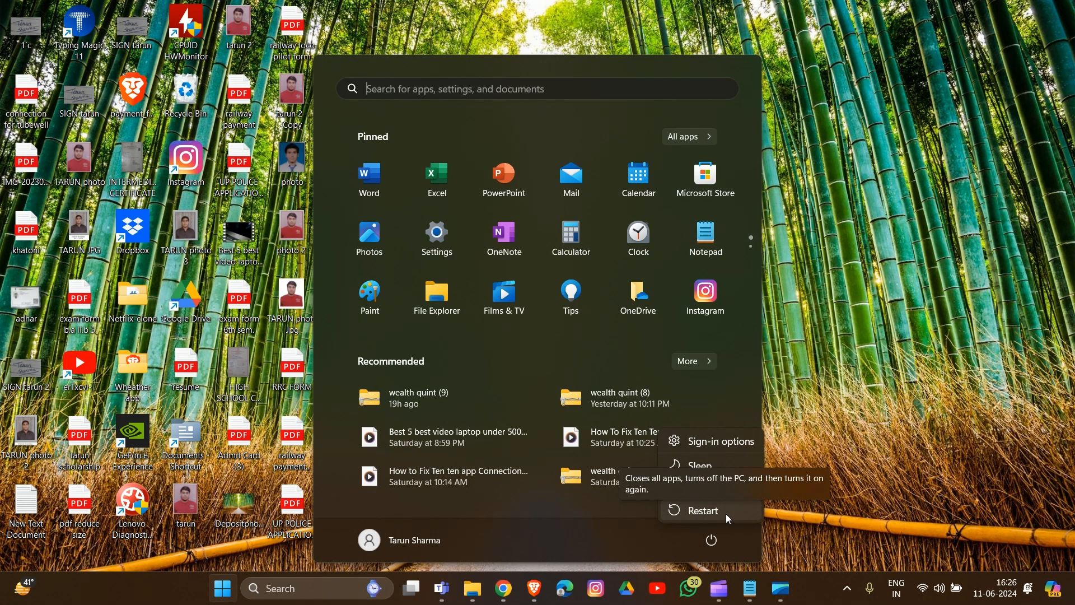
mouse_move(875, 485)
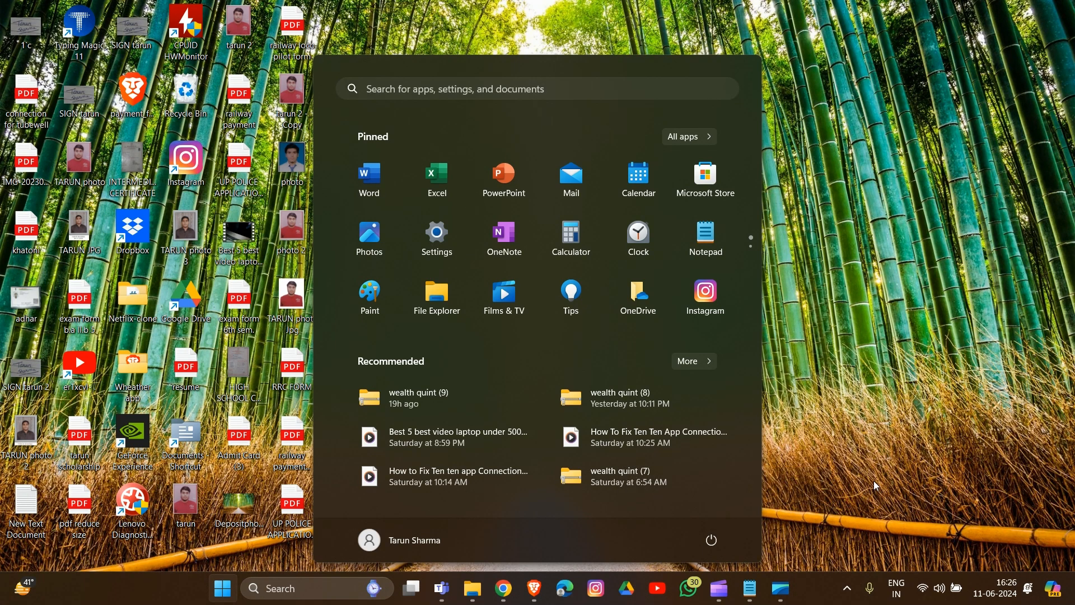